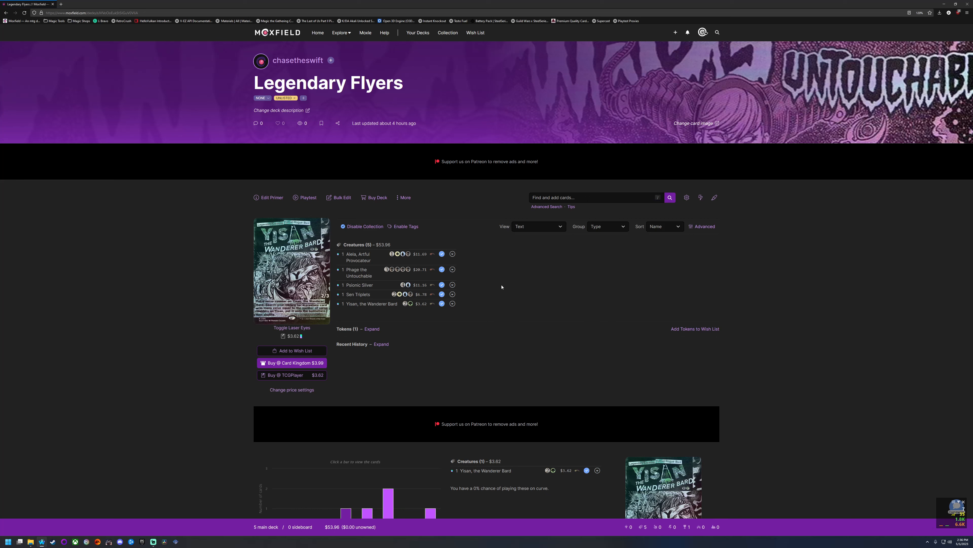
mouse_move(488, 213)
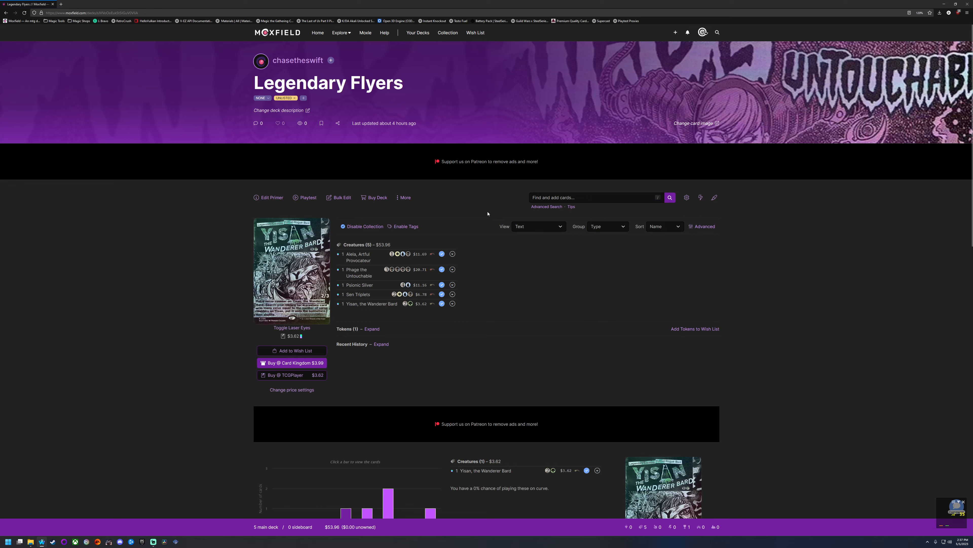
mouse_move(361, 308)
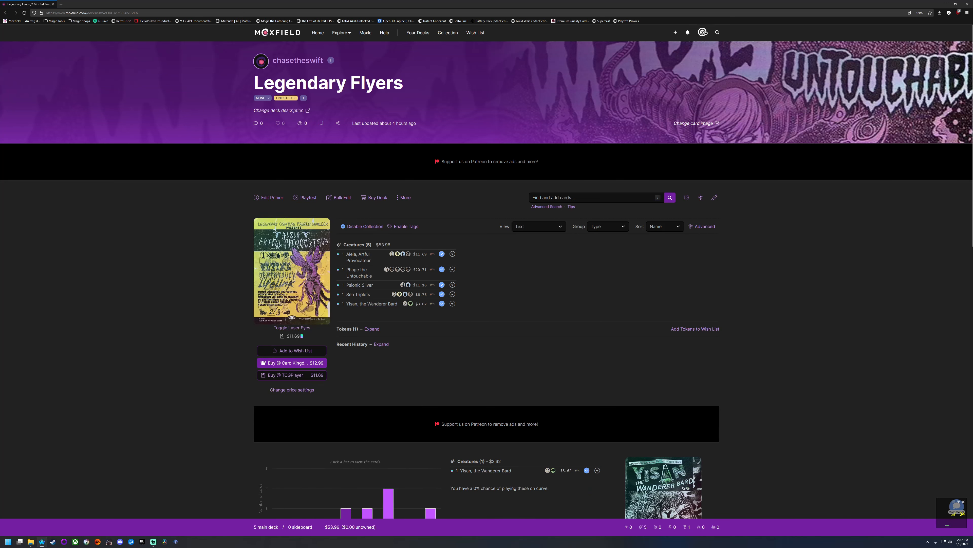
mouse_move(396, 245)
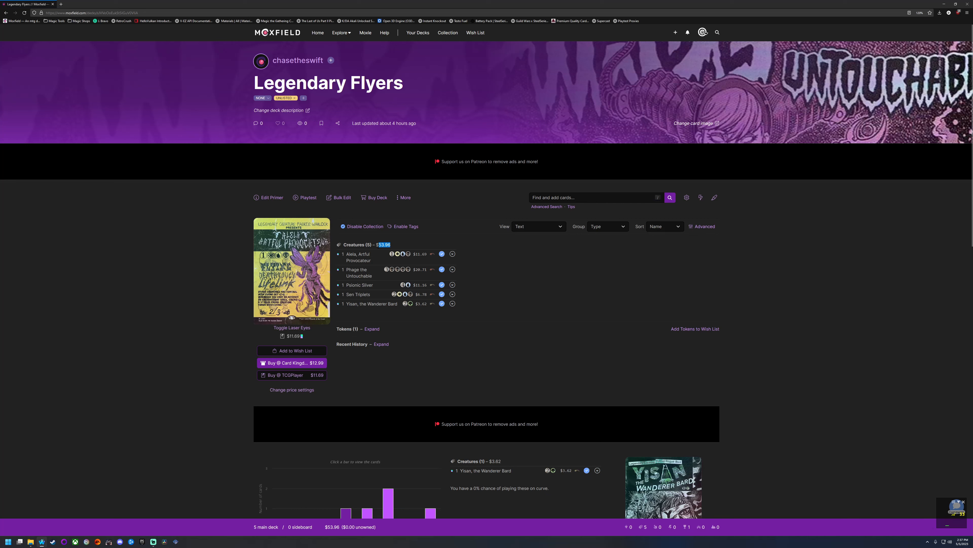
mouse_move(360, 285)
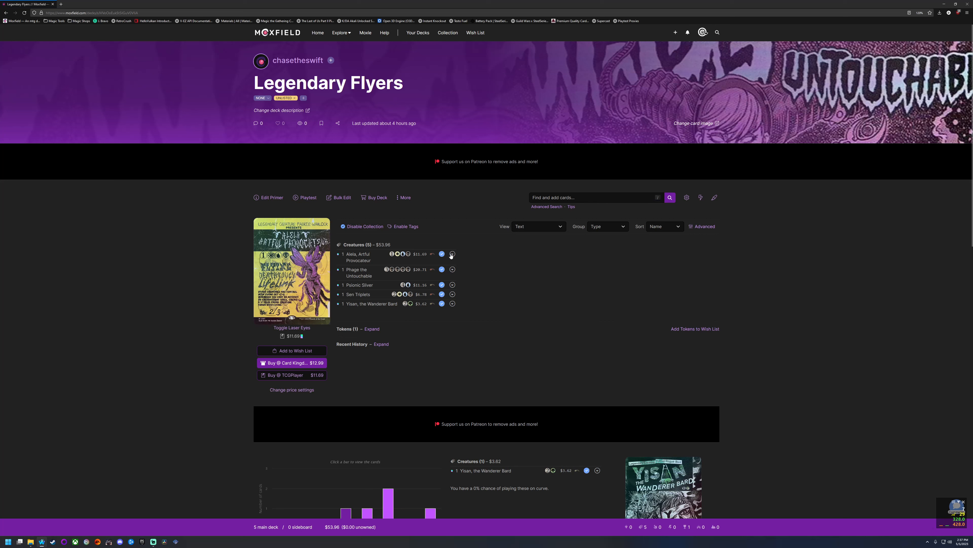
- Bring up the printings list for Aiela, Artful Provocateur
left_click(453, 254)
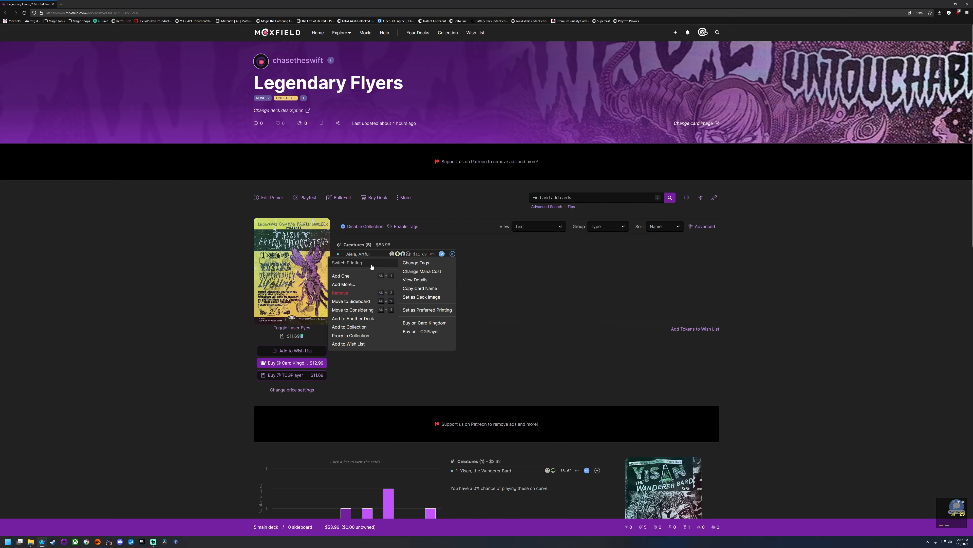
left_click(347, 263)
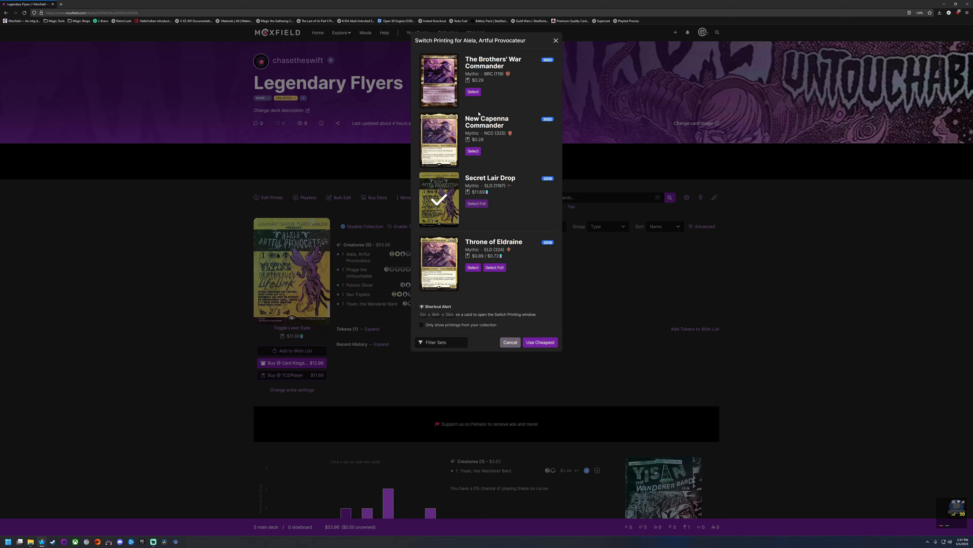
mouse_move(471, 154)
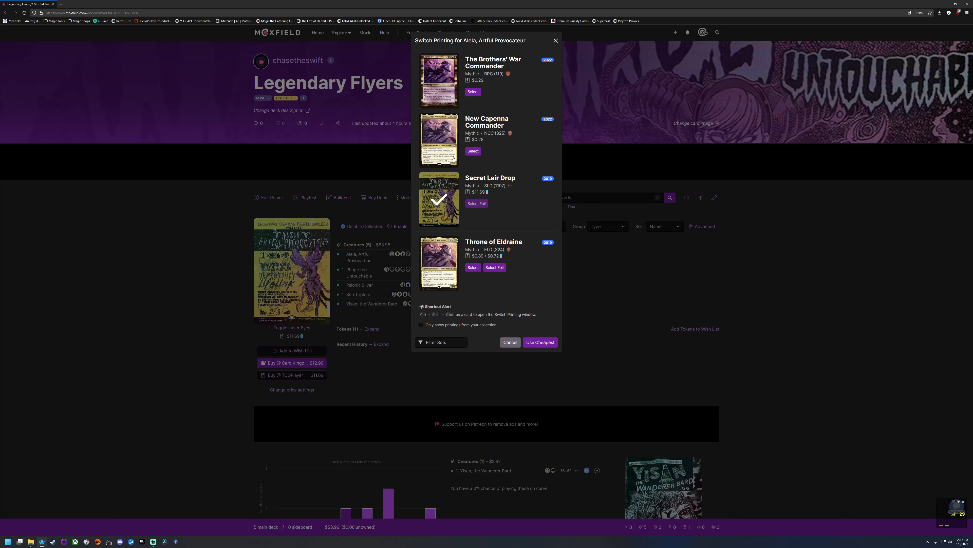
mouse_move(487, 217)
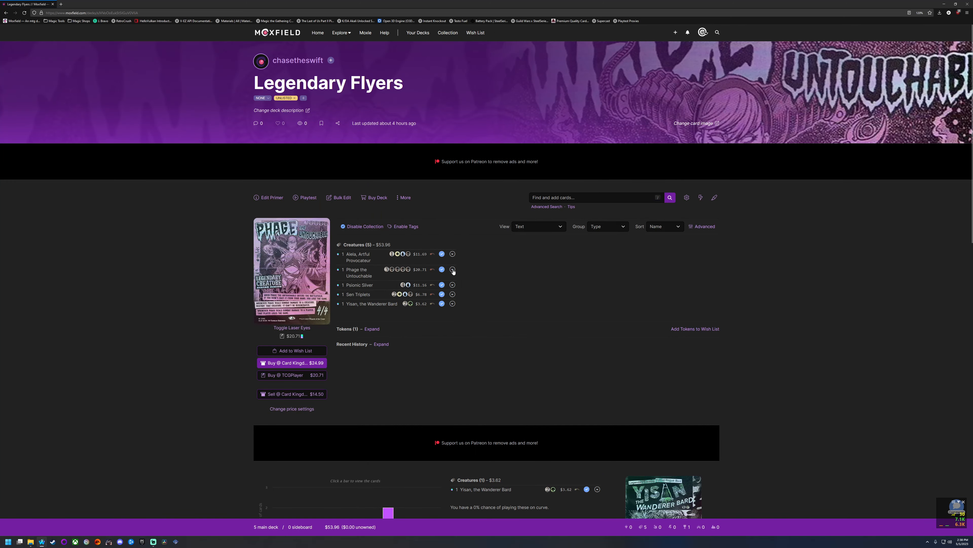
- Compare Phage the Untouchable's Secret Lair price with other printings and keep it unchanged
left_click(452, 269)
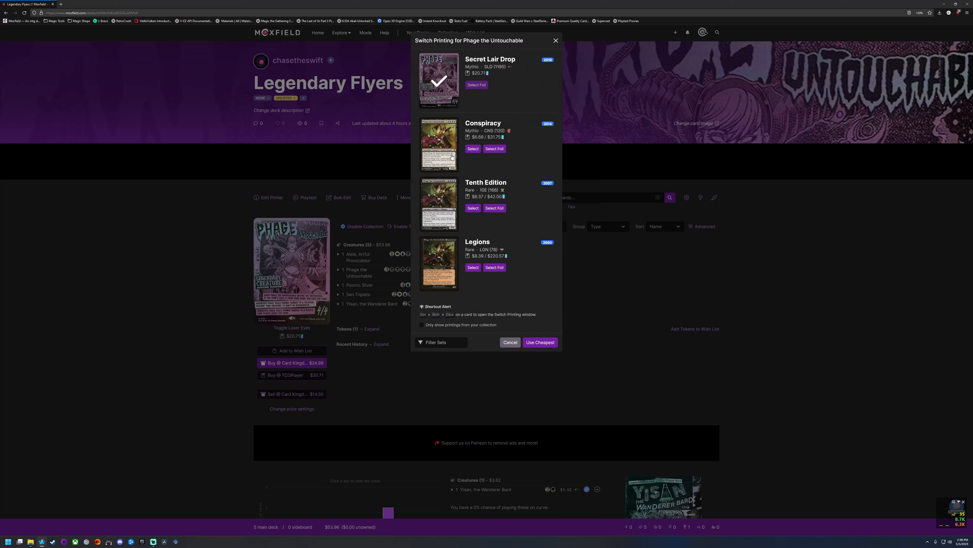
mouse_move(478, 271)
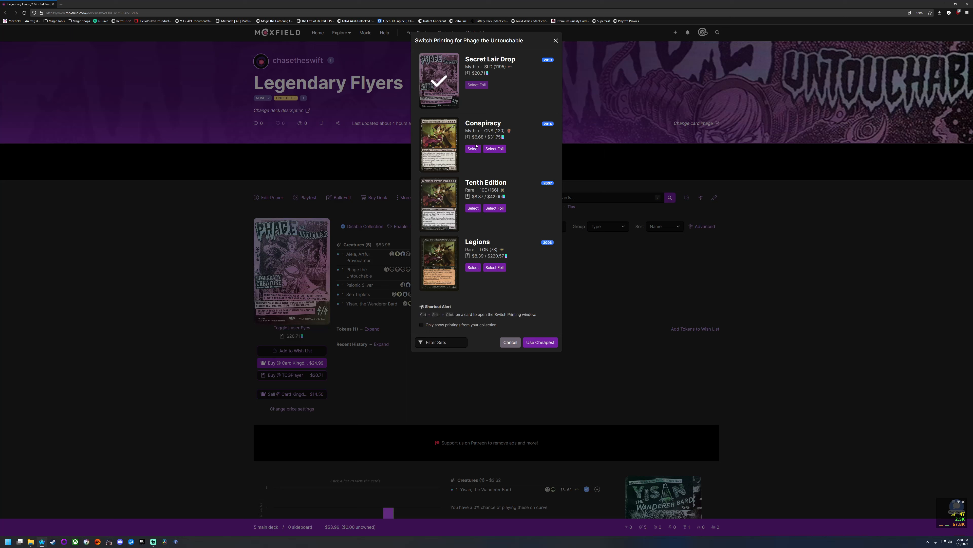
mouse_move(475, 151)
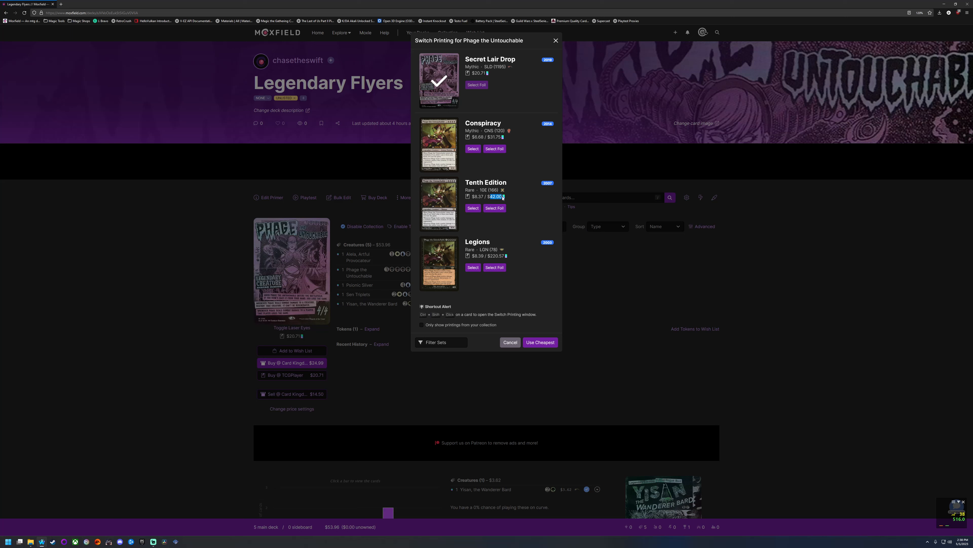
mouse_move(511, 180)
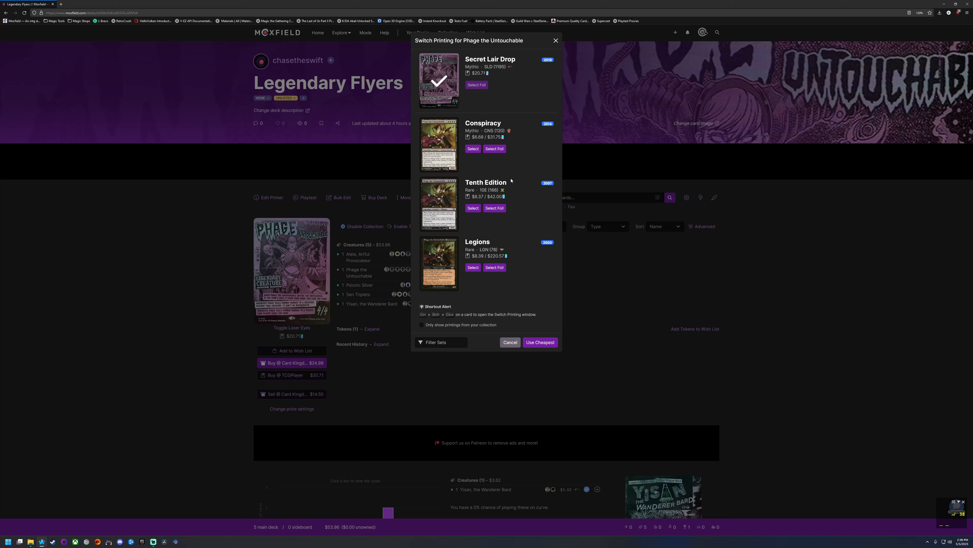
mouse_move(510, 181)
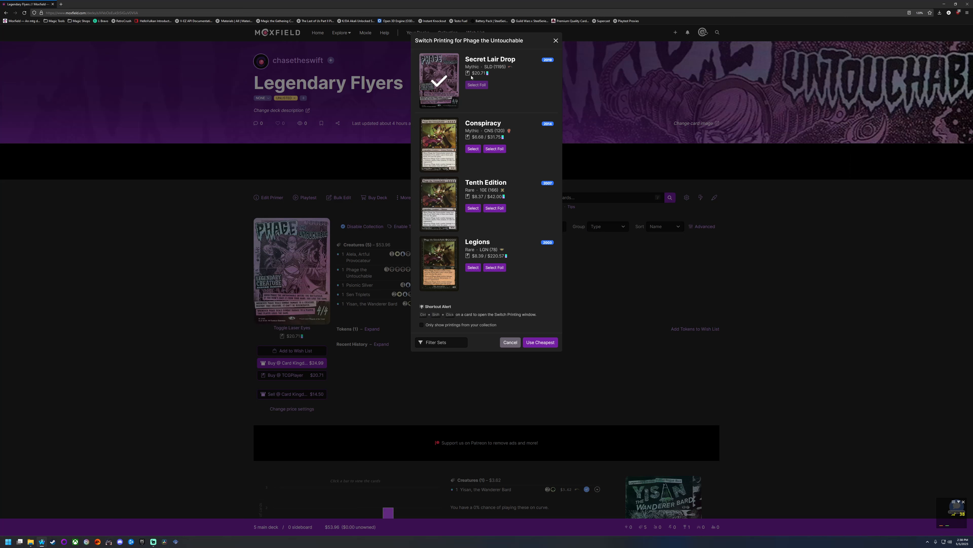
double_click(479, 74)
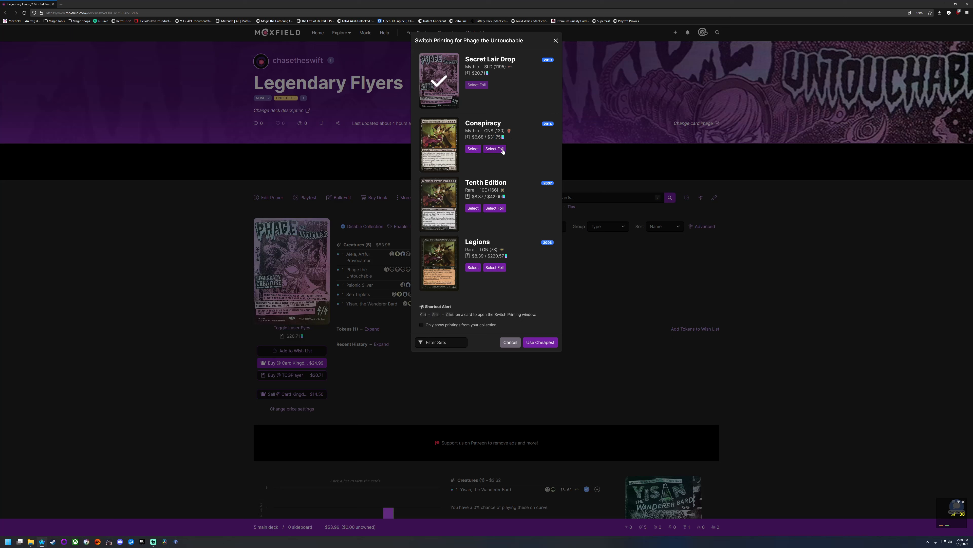
mouse_move(490, 159)
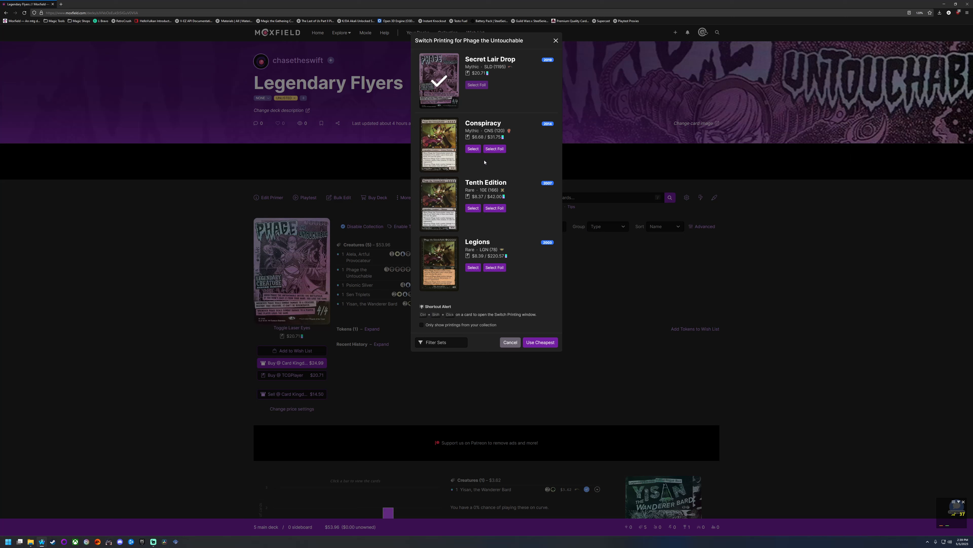
mouse_move(483, 165)
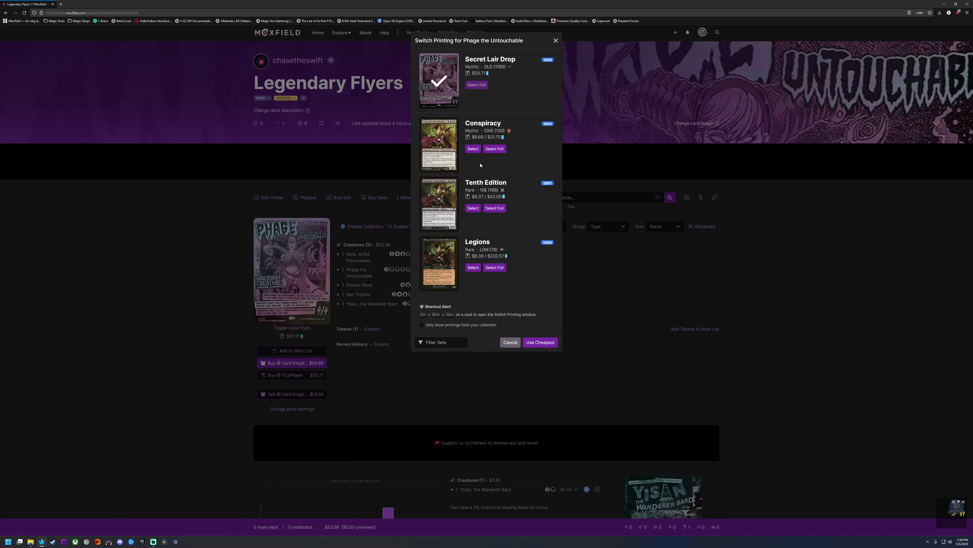
mouse_move(509, 139)
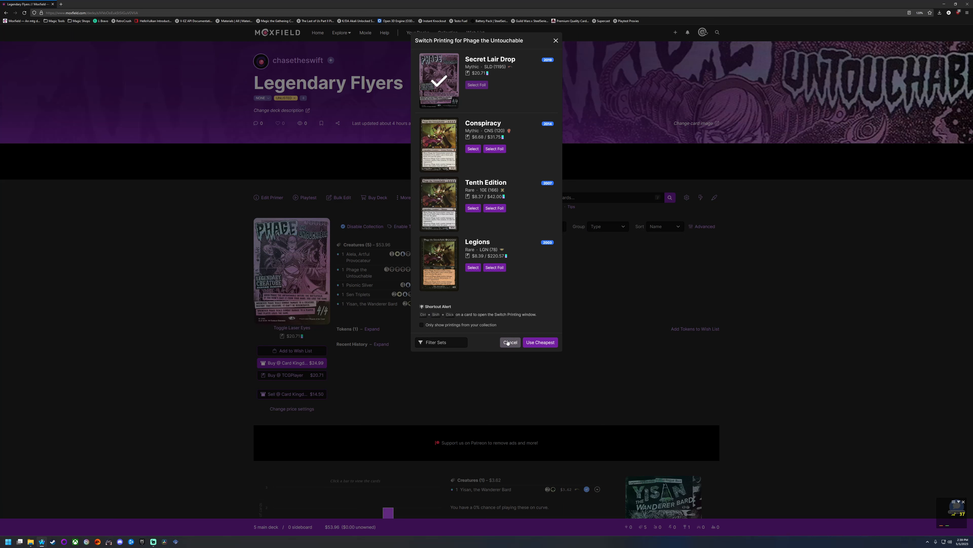
left_click(510, 342)
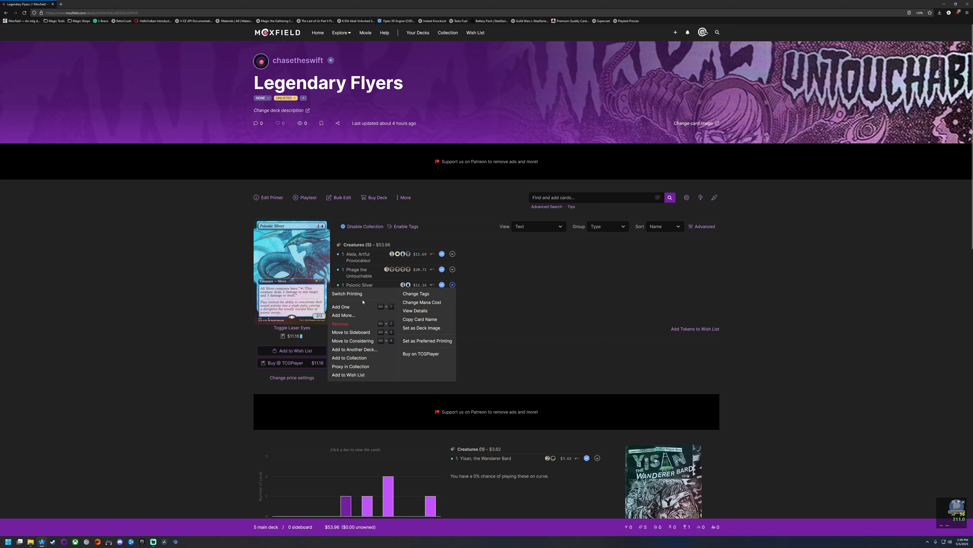
- List Psionic Sliver's printings with Secret Lair Drop chosen, then switch to the TCGplayer page
left_click(347, 294)
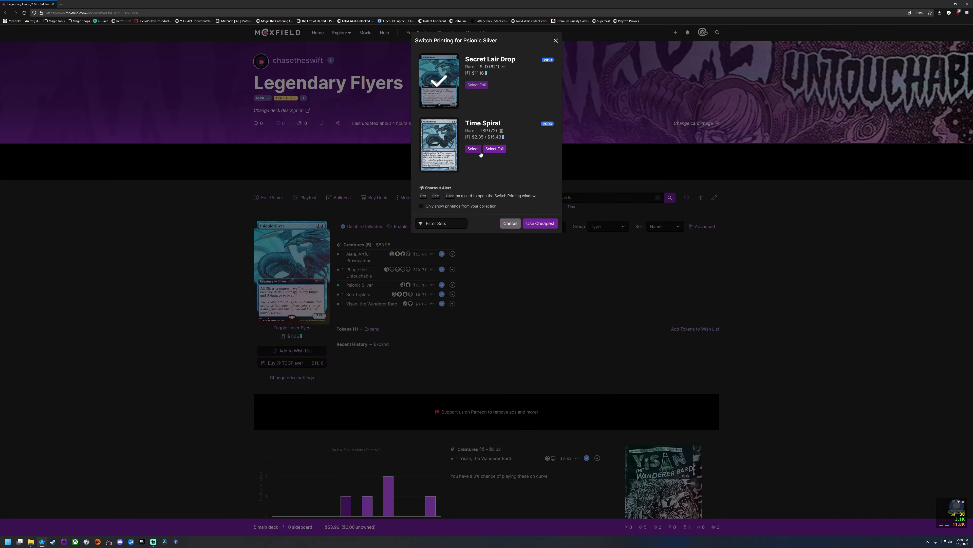
mouse_move(474, 150)
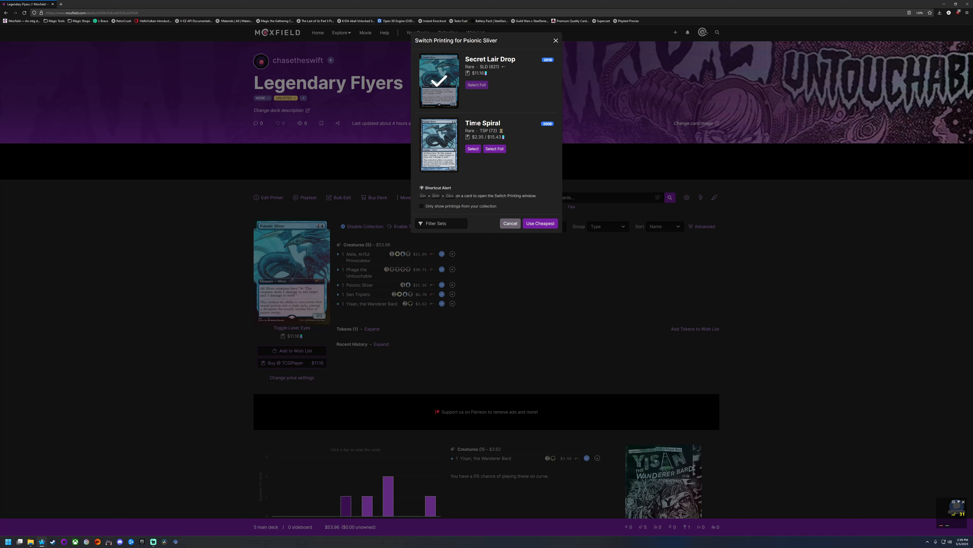
mouse_move(475, 94)
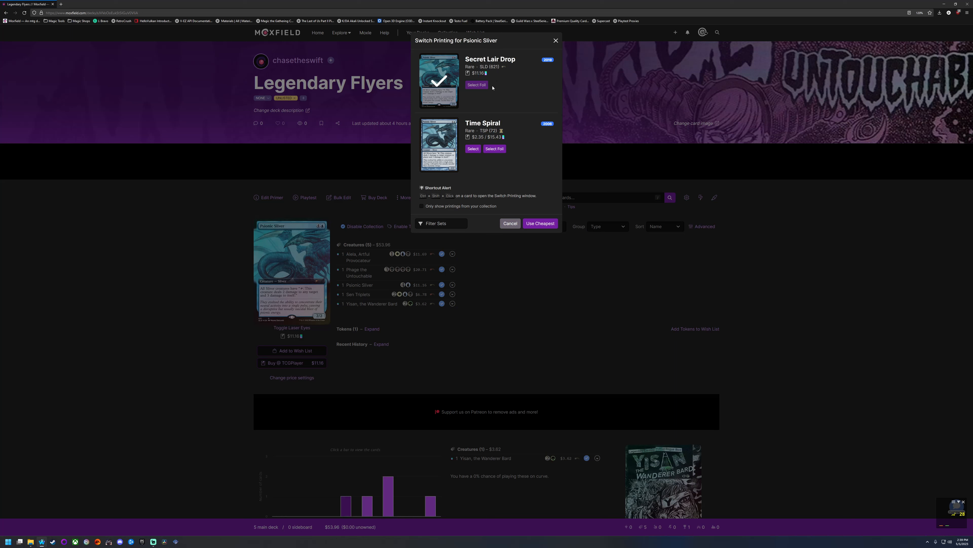
mouse_move(491, 98)
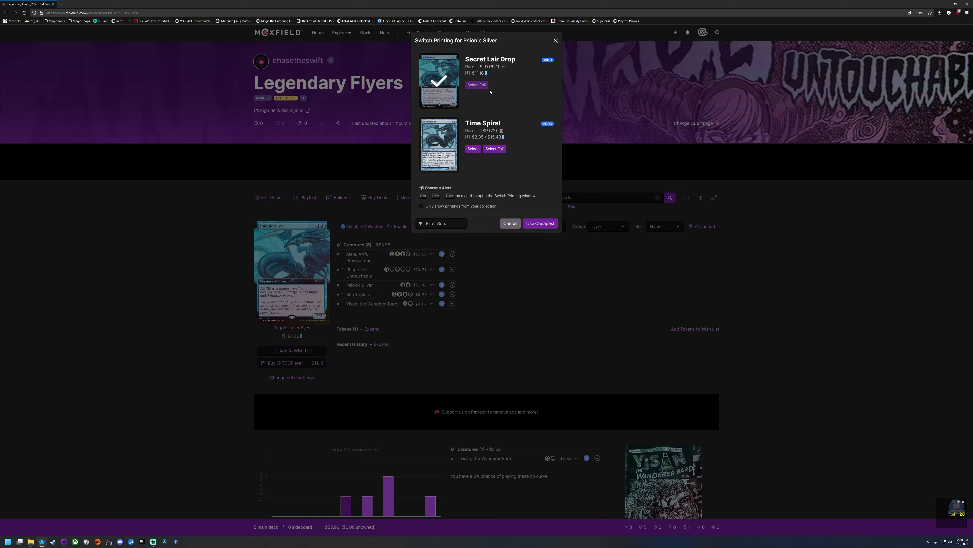
mouse_move(488, 97)
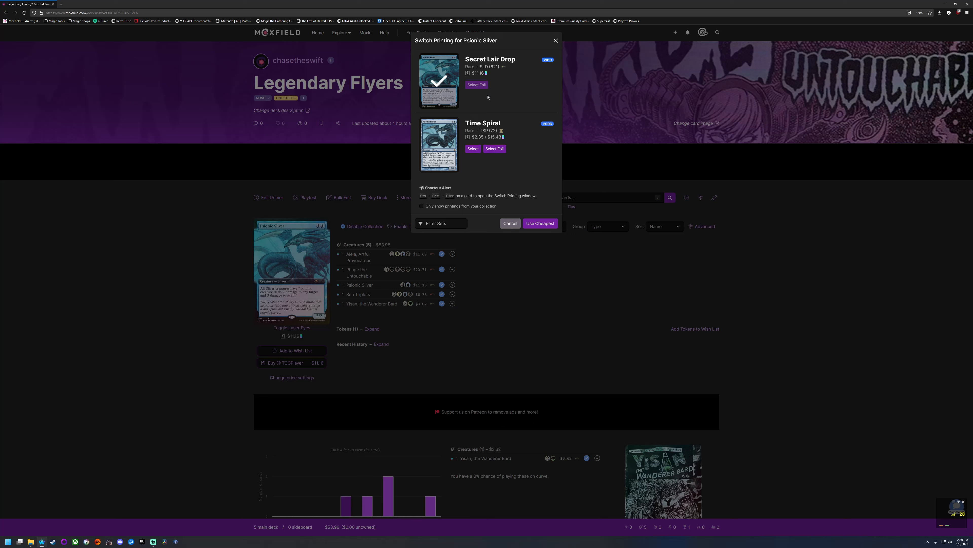
mouse_move(491, 107)
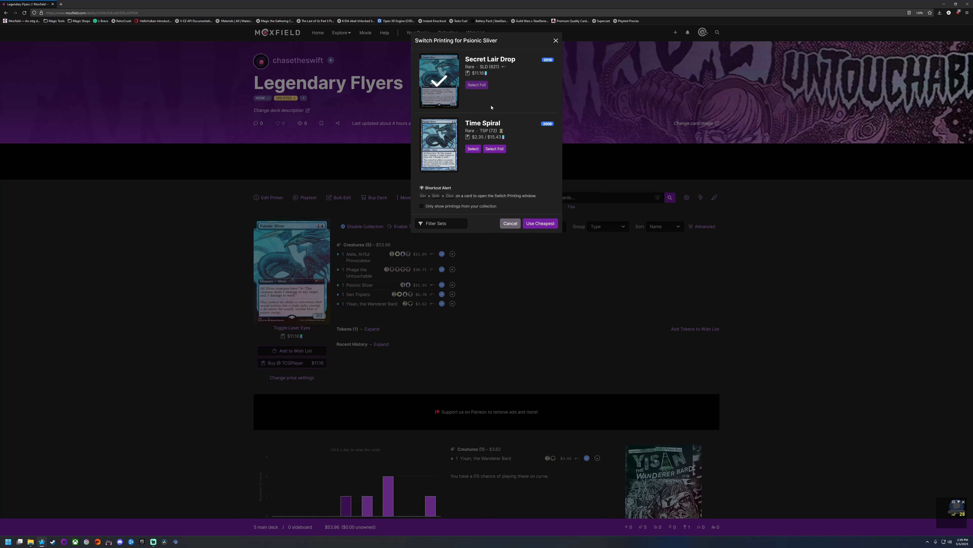
mouse_move(510, 223)
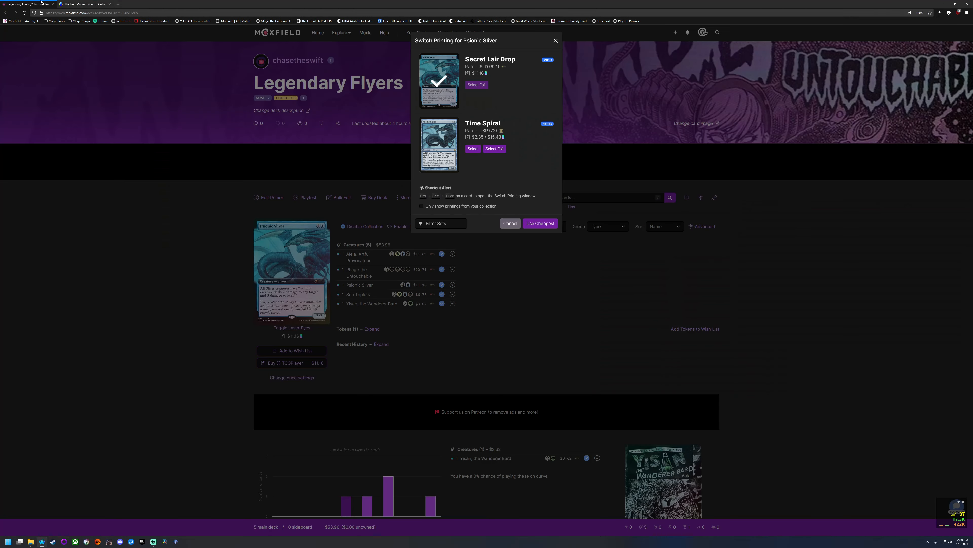
left_click(83, 4)
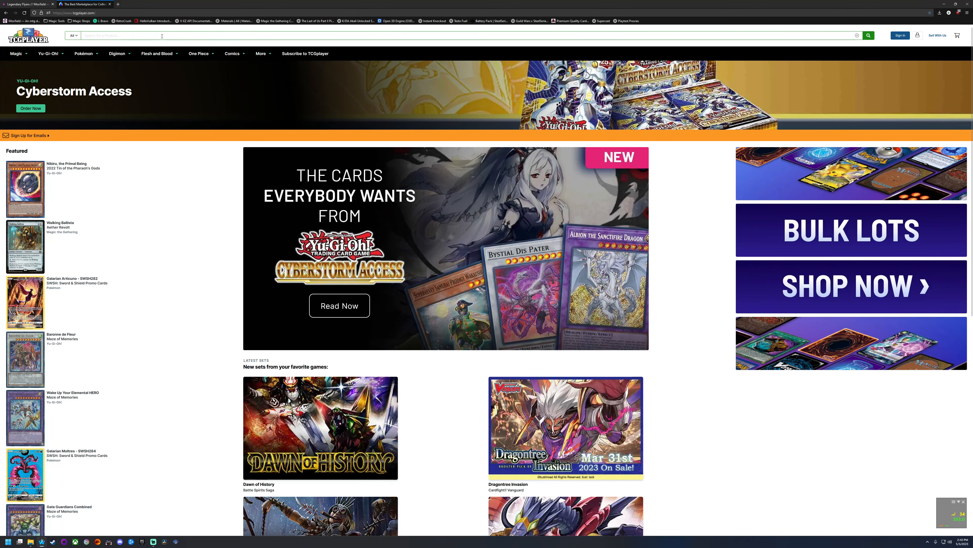
- Search 'psionic' and go to the Psionic Sliver (Extended Art) Secret Lair Drop product page
type("psionic sli")
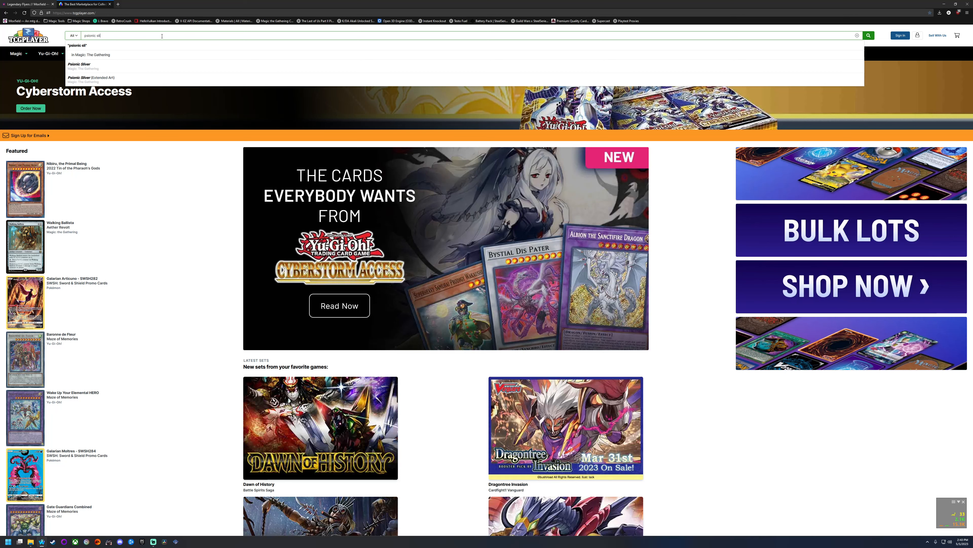
left_click(88, 55)
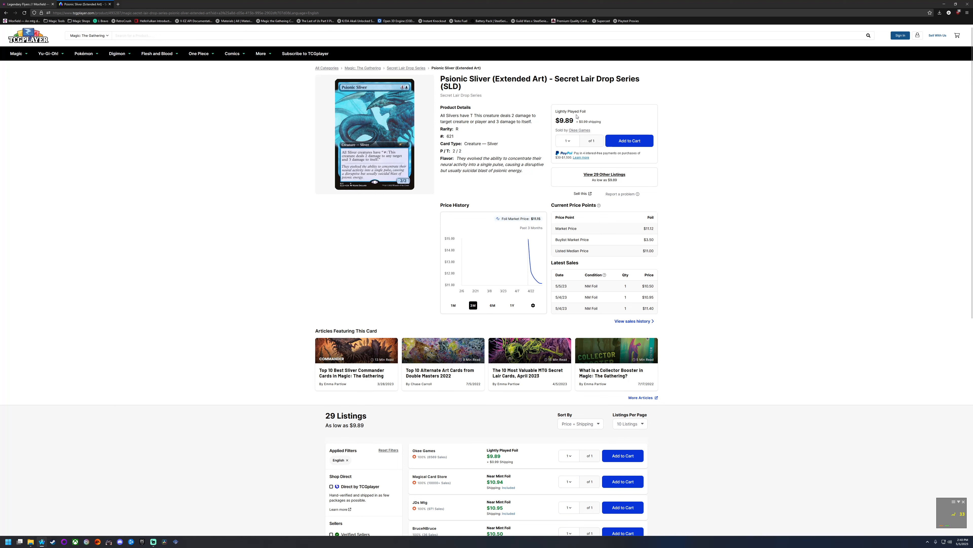
mouse_move(566, 129)
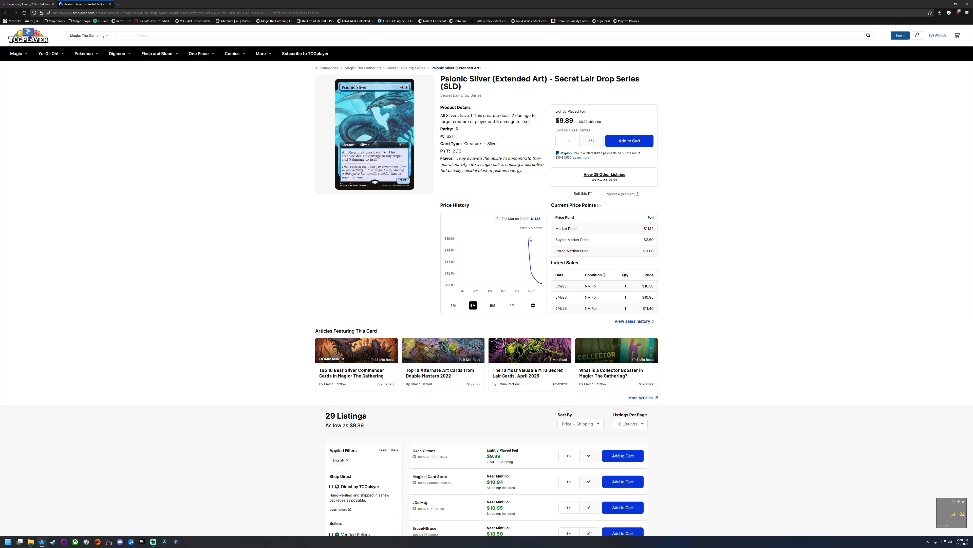
mouse_move(528, 242)
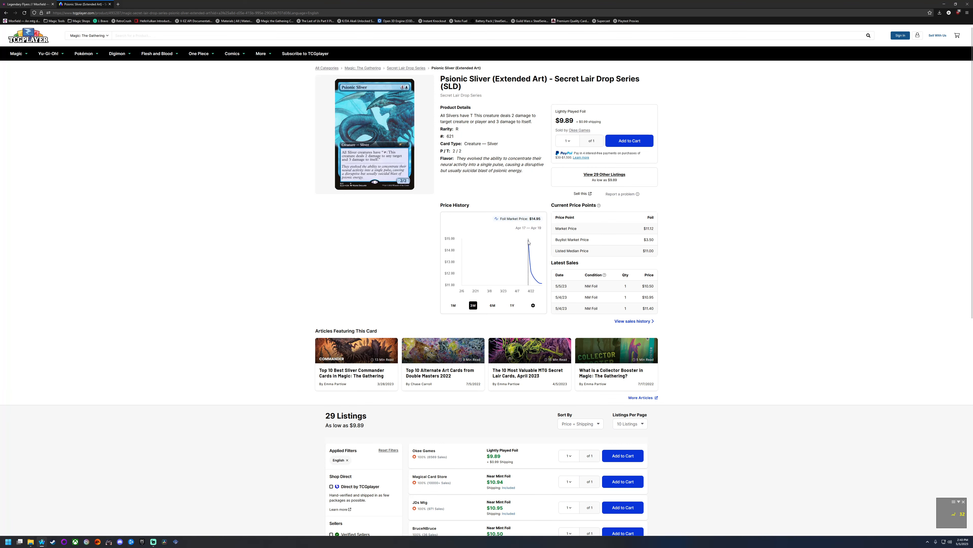
mouse_move(527, 264)
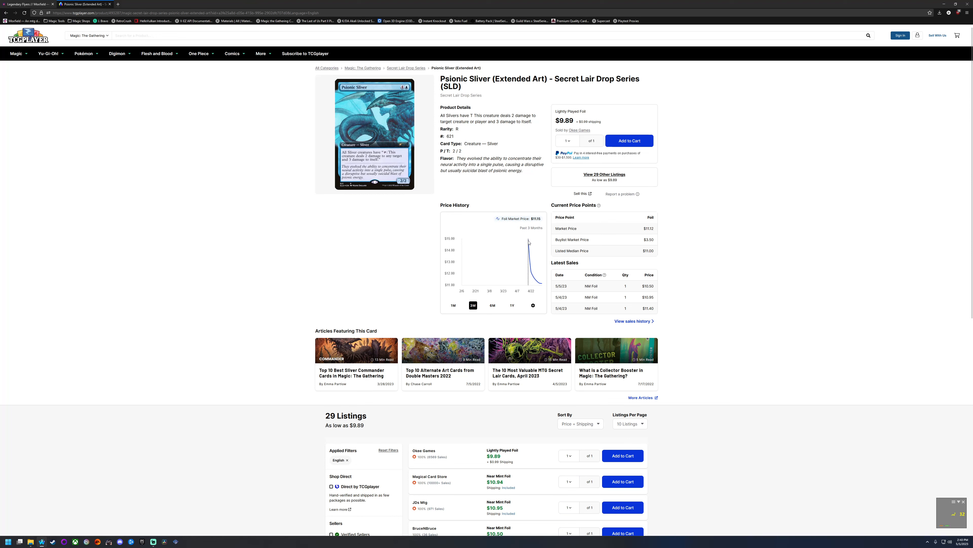
mouse_move(532, 275)
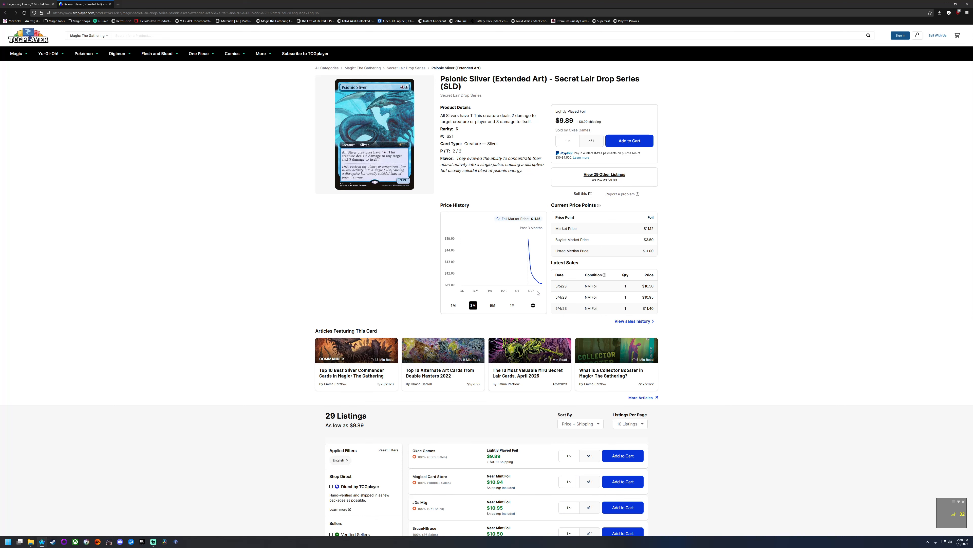
- Check the $200.00 last listing and go to seller TayloredAdventures' feedback page
scroll("down", 3)
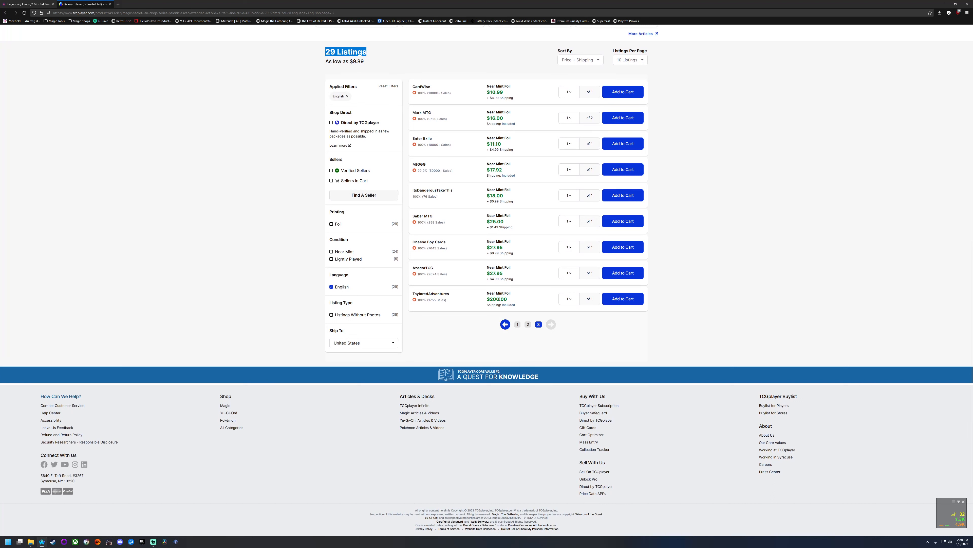
double_click(497, 299)
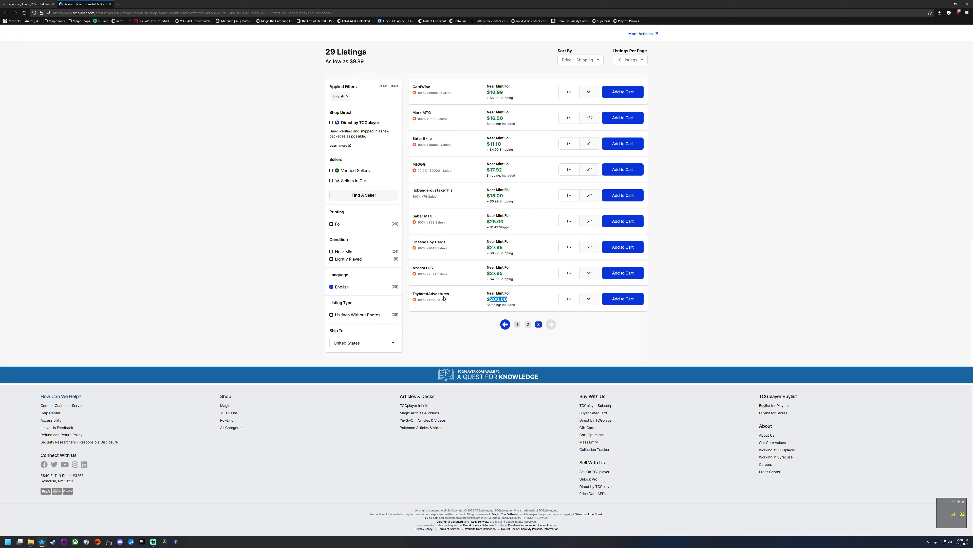
left_click(431, 294)
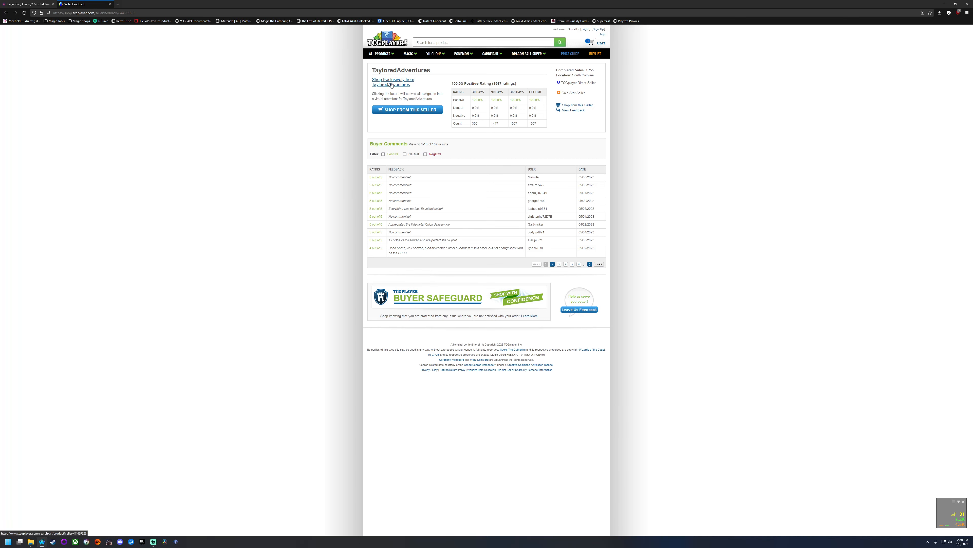
- Shop exclusively from TayloredAdventures' storefront inventory
left_click(408, 109)
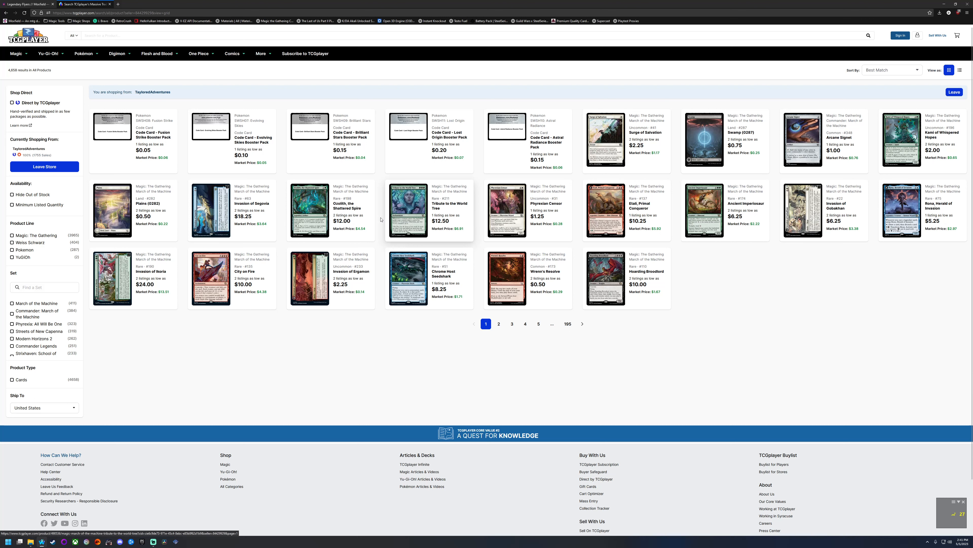
mouse_move(388, 222)
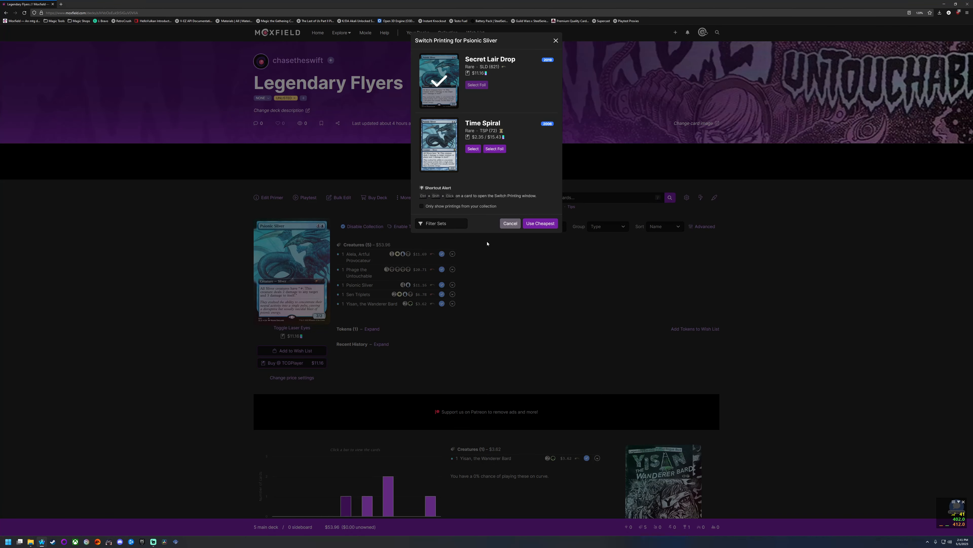
mouse_move(530, 209)
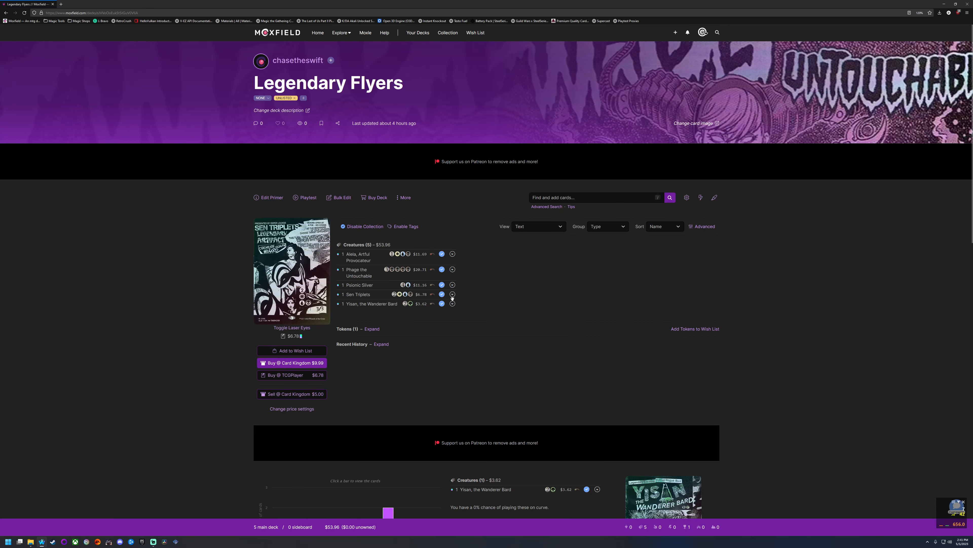
- Bring up the card options for Sen Triplets in the deck list
left_click(453, 294)
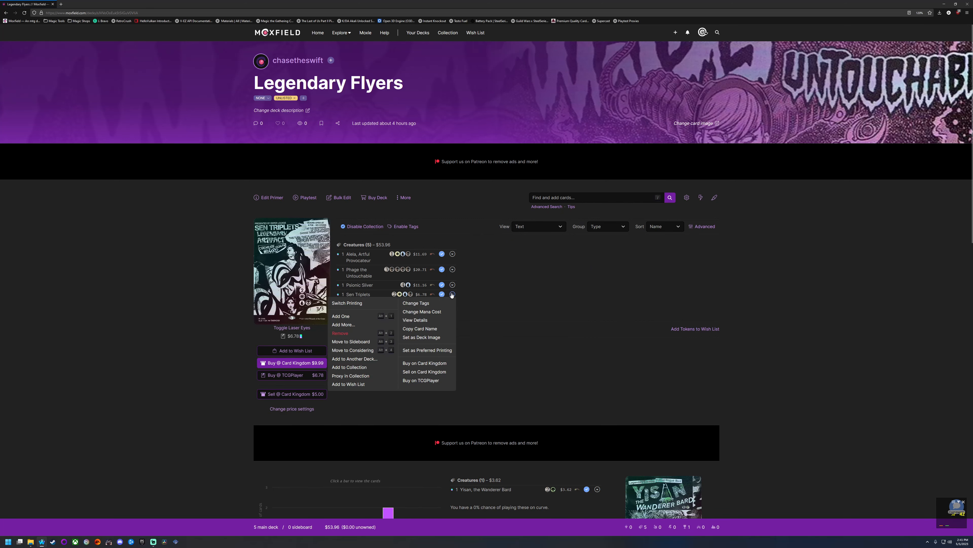
- List Sen Triplets' four printings with the Secret Lair Drop version chosen
left_click(347, 303)
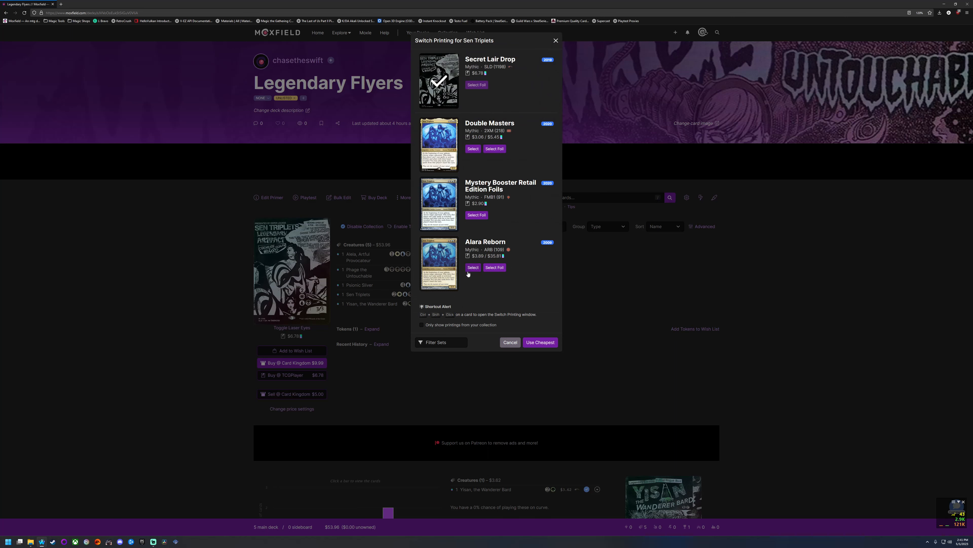
mouse_move(473, 267)
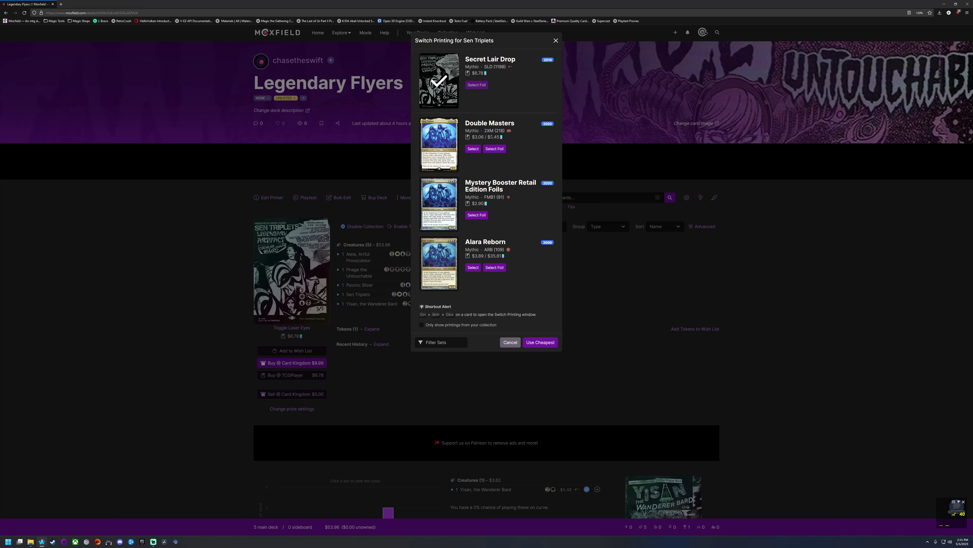
mouse_move(526, 145)
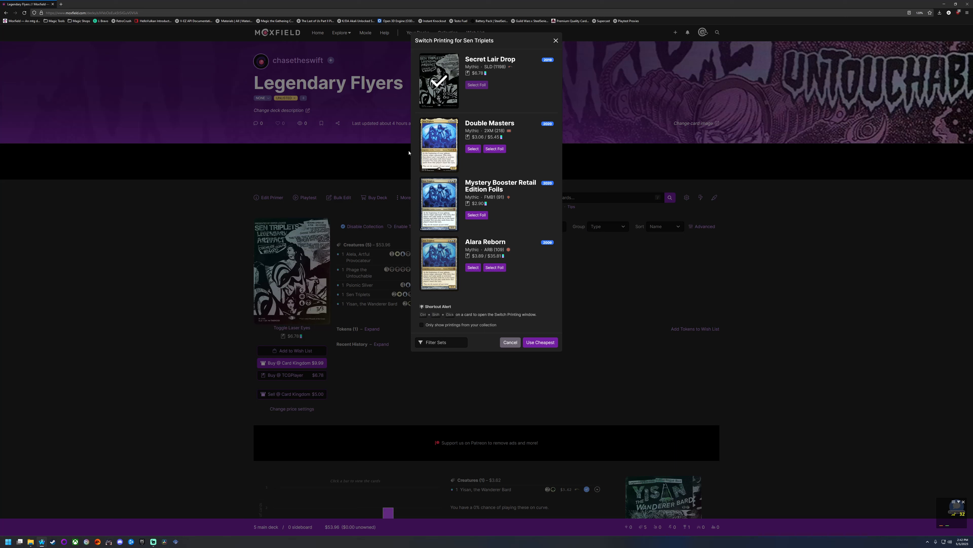
mouse_move(502, 265)
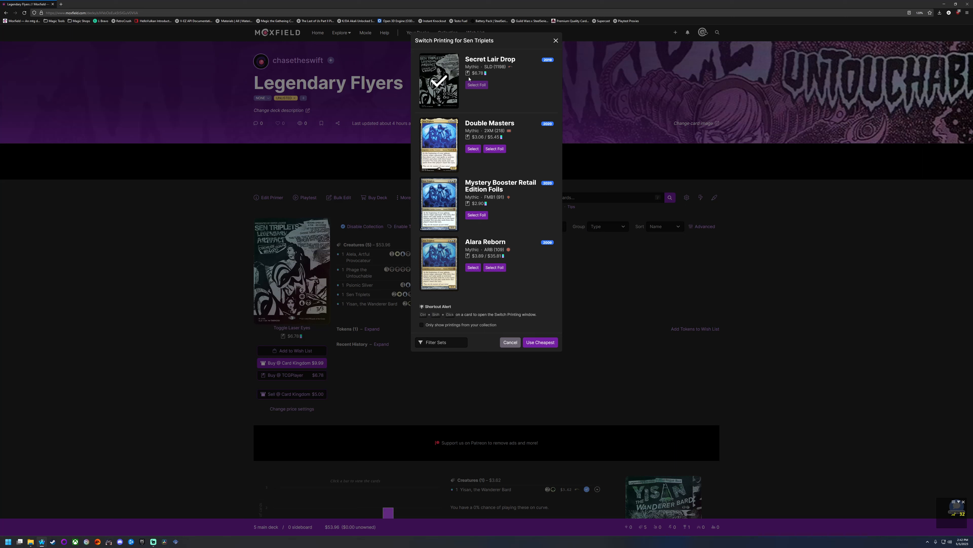
mouse_move(500, 84)
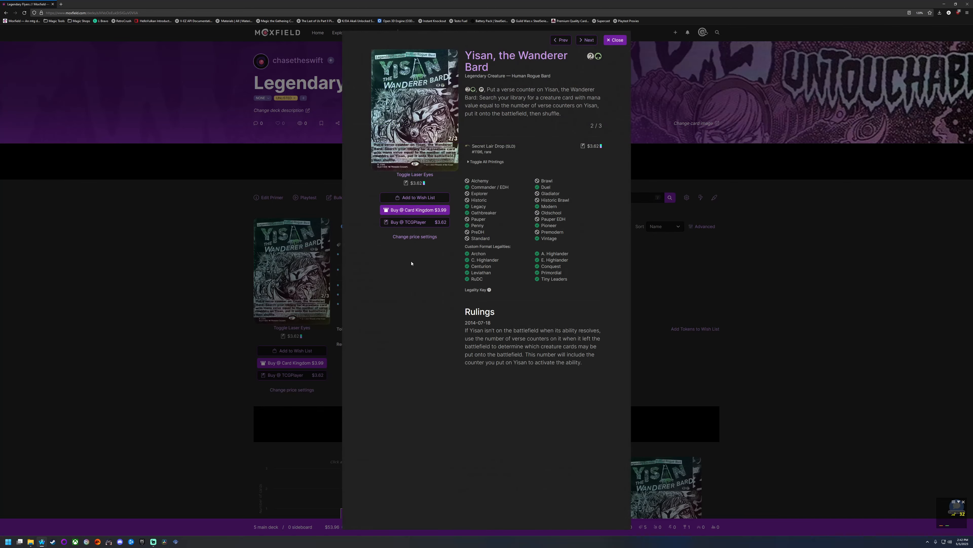
- Review Yisan, the Wanderer Bard's three printings and keep the Secret Lair Drop version
left_click(615, 40)
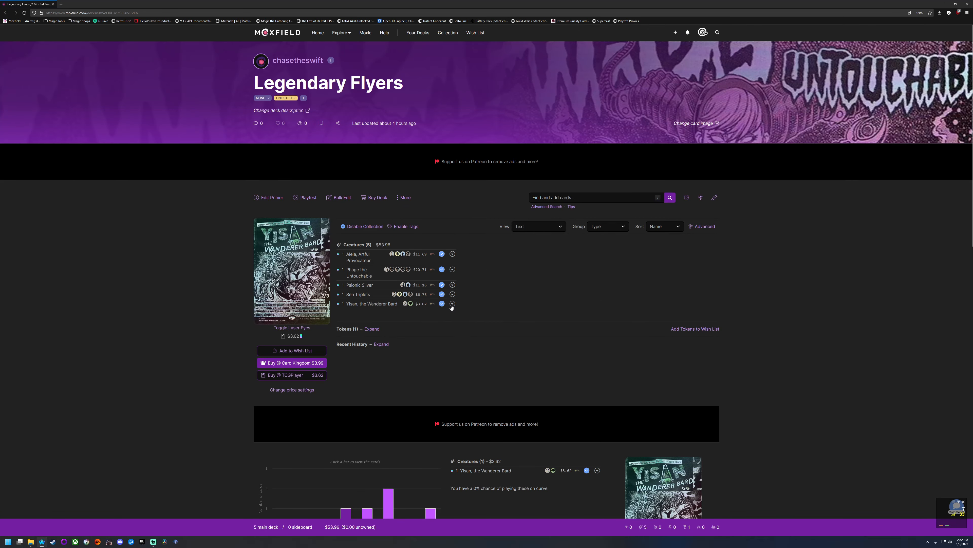
left_click(453, 303)
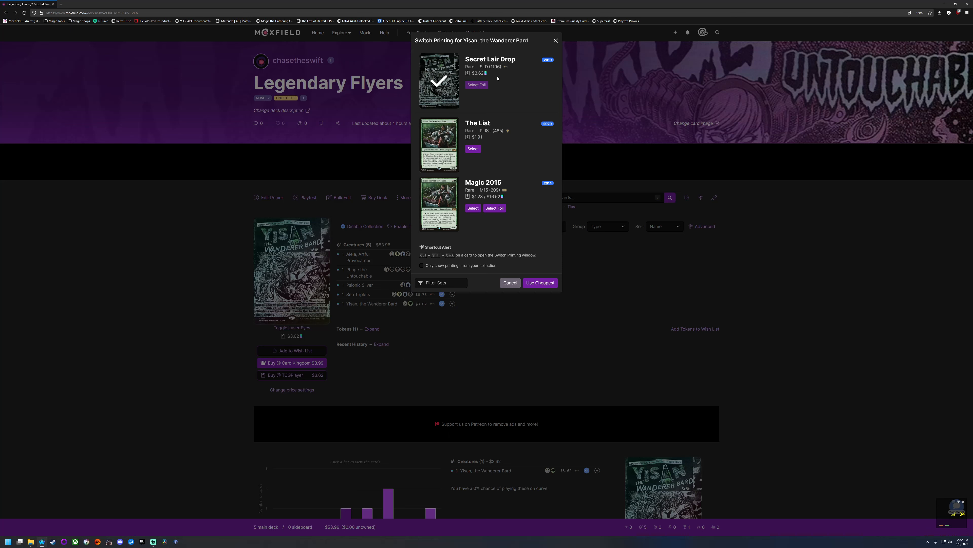
mouse_move(489, 86)
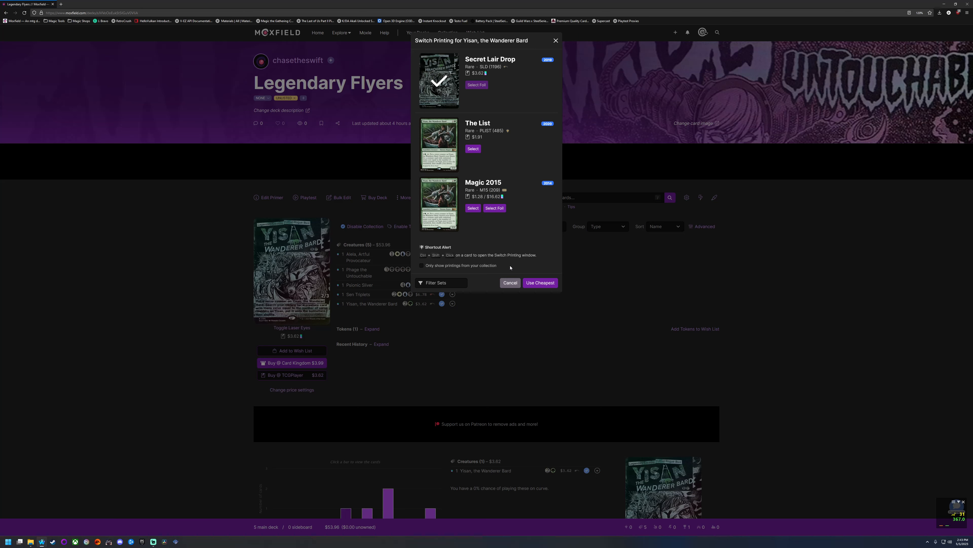
left_click(511, 282)
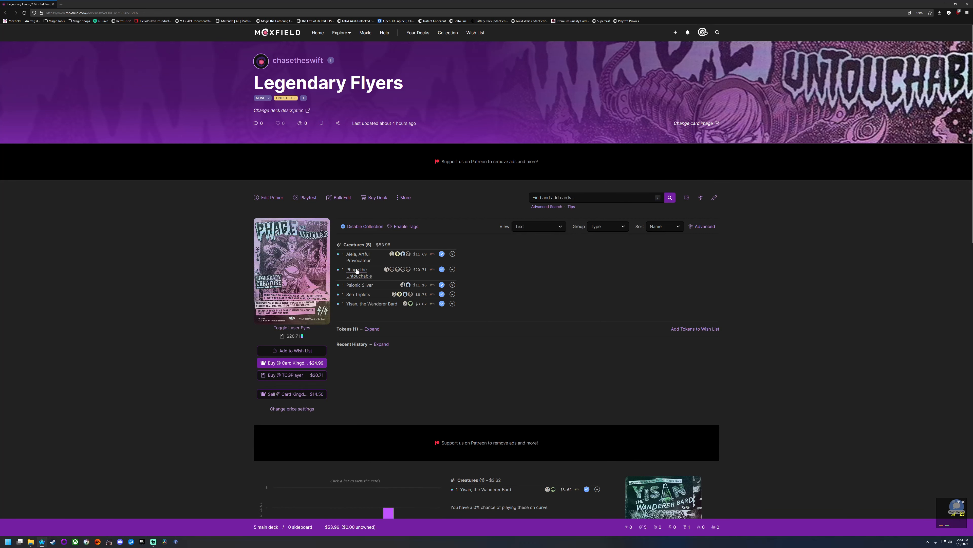
mouse_move(357, 294)
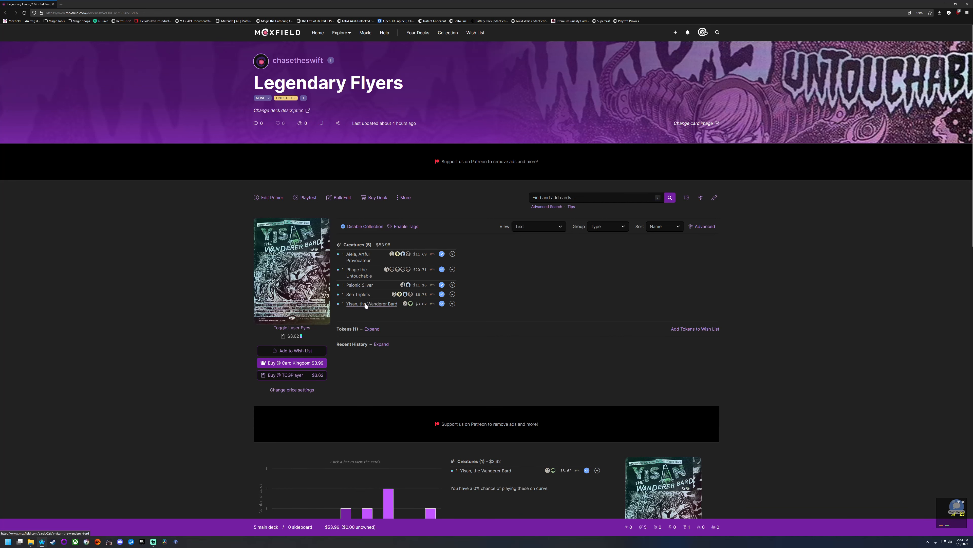
mouse_move(360, 310)
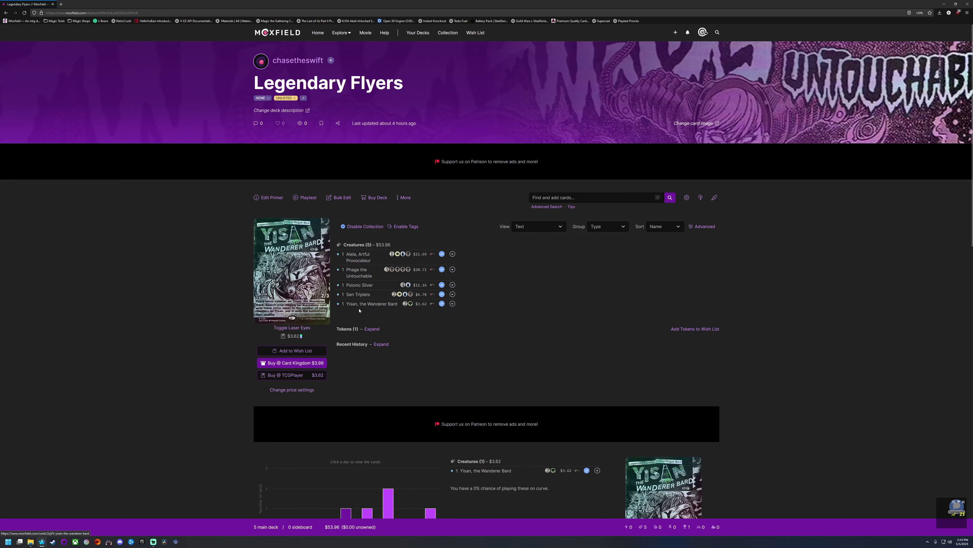